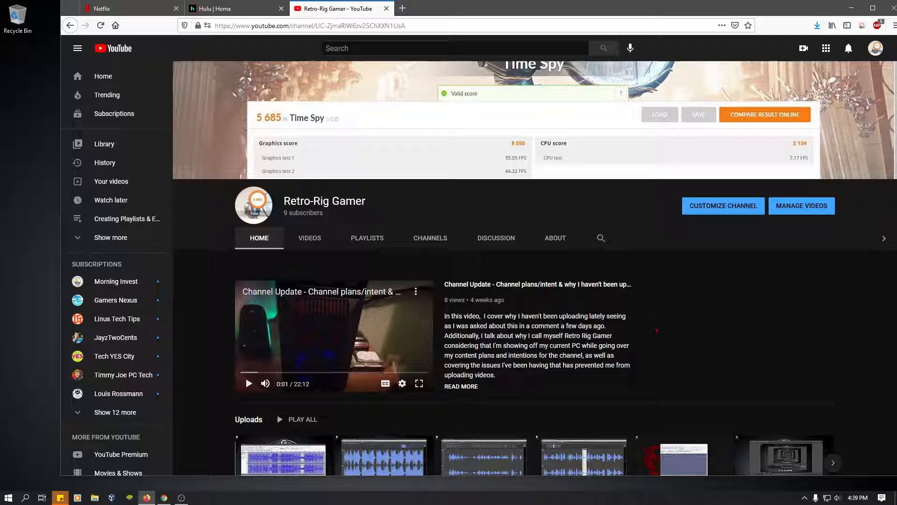
Step: Open the 'Creating A [Single MP3] Playlist' video, scroll to its comments, then launch Windows Media Player
scroll(down, 3)
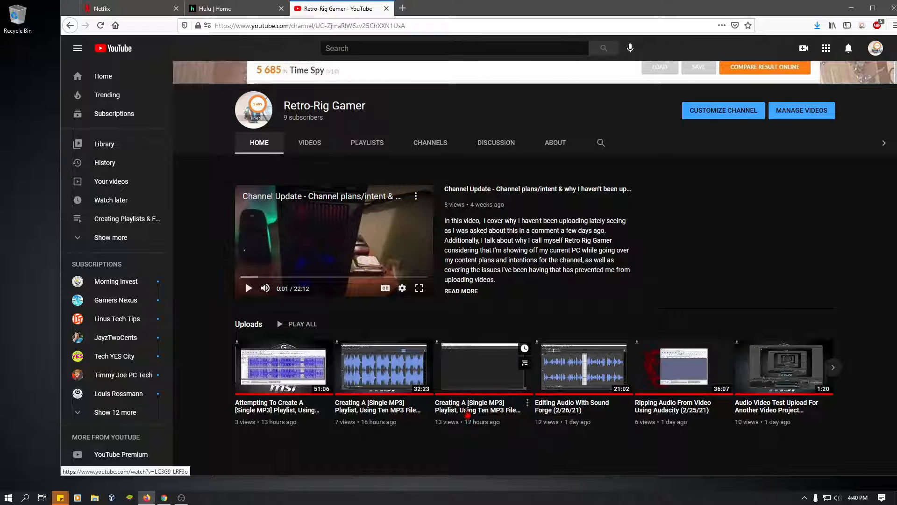
click(482, 367)
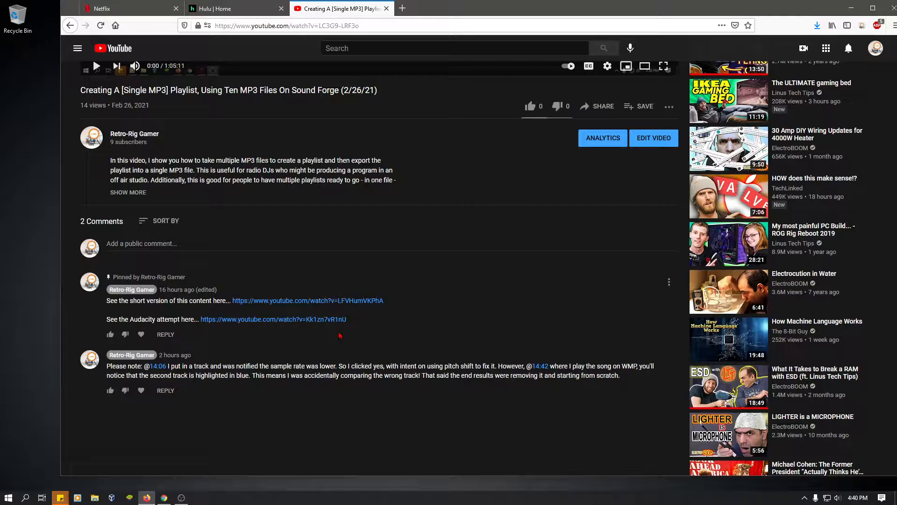
scroll(down, 3)
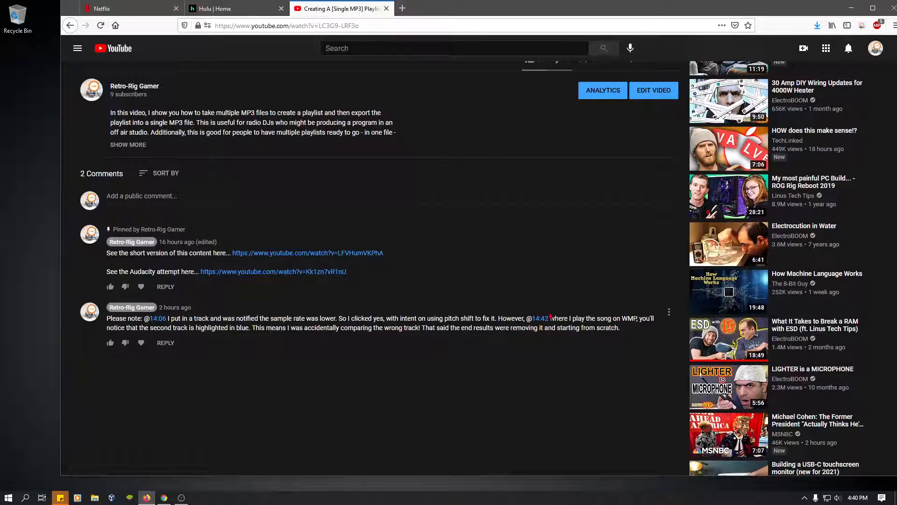
mouse_move(288, 348)
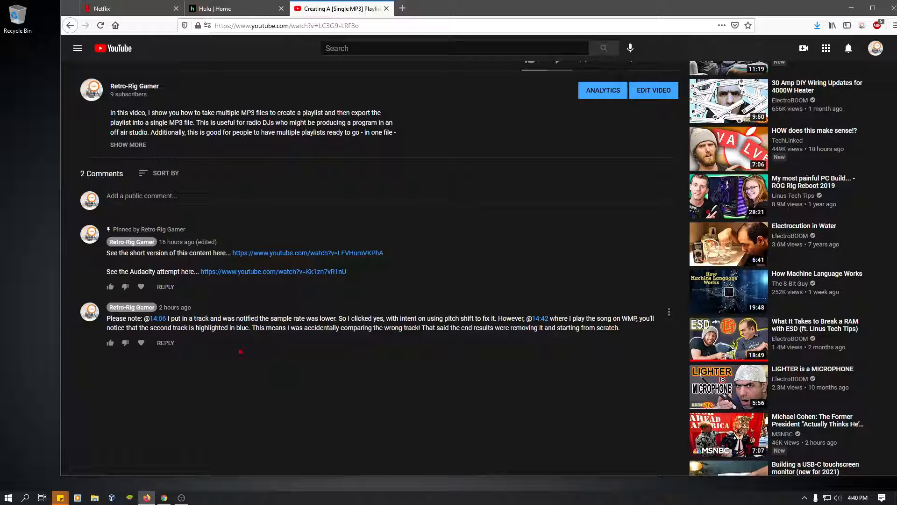
mouse_move(157, 318)
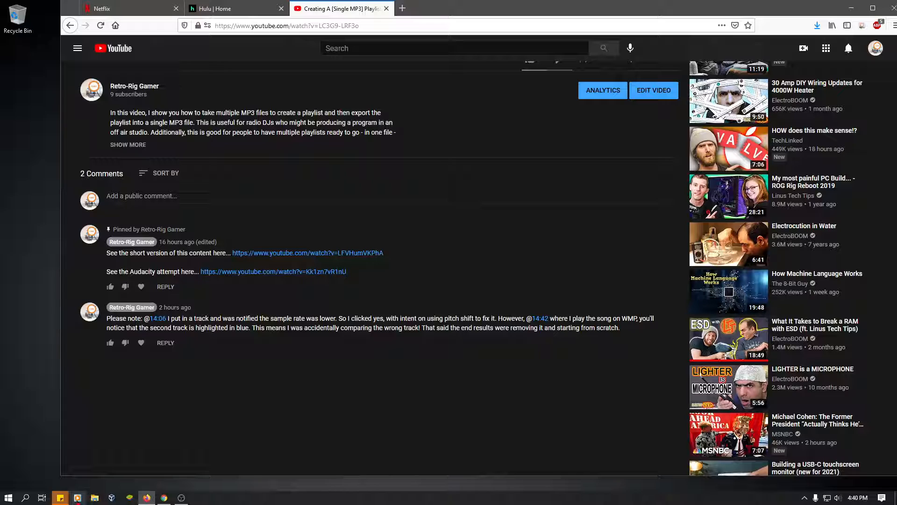
click(77, 497)
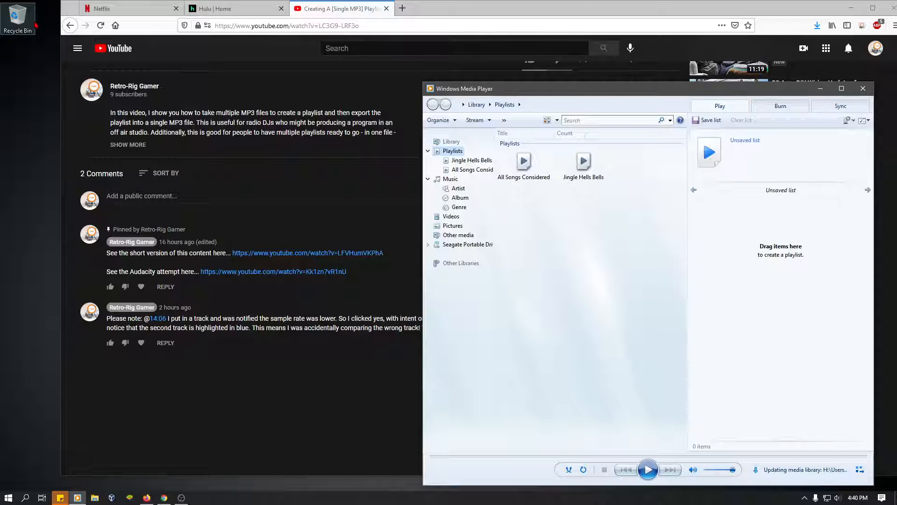
Step: Bring up File Explorer on the Downloads folder beside Windows Media Player
click(8, 497)
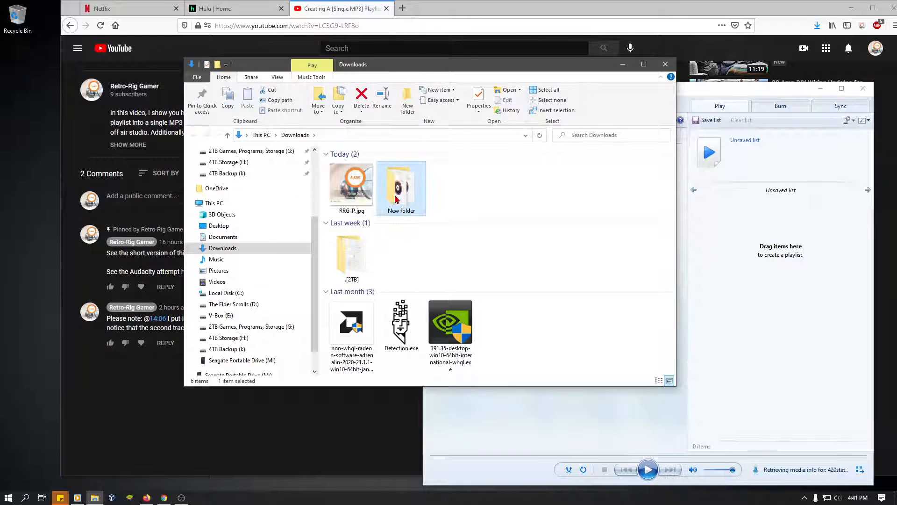
Step: Open New folder and drag bensound-groovyhiphop.mp3 and bensound-dubstep.mp3 into the Play list
double_click(402, 184)
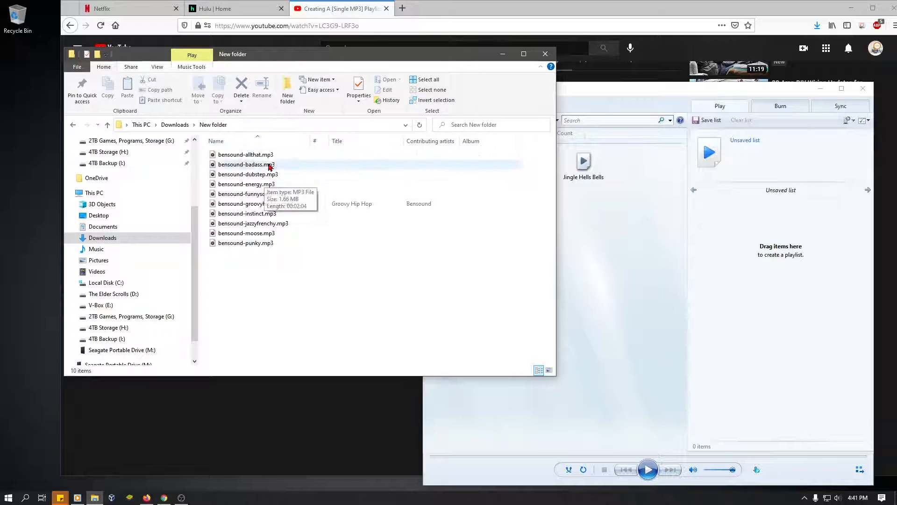
mouse_move(223, 164)
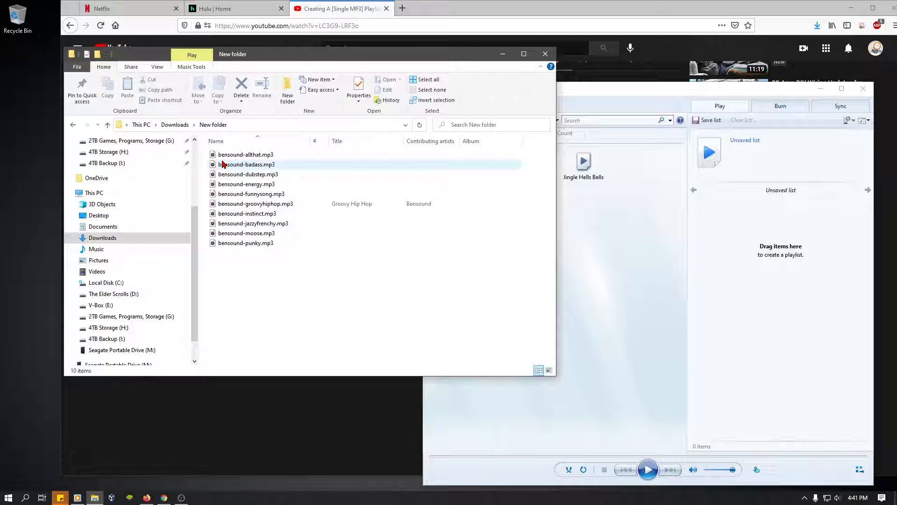
click(245, 155)
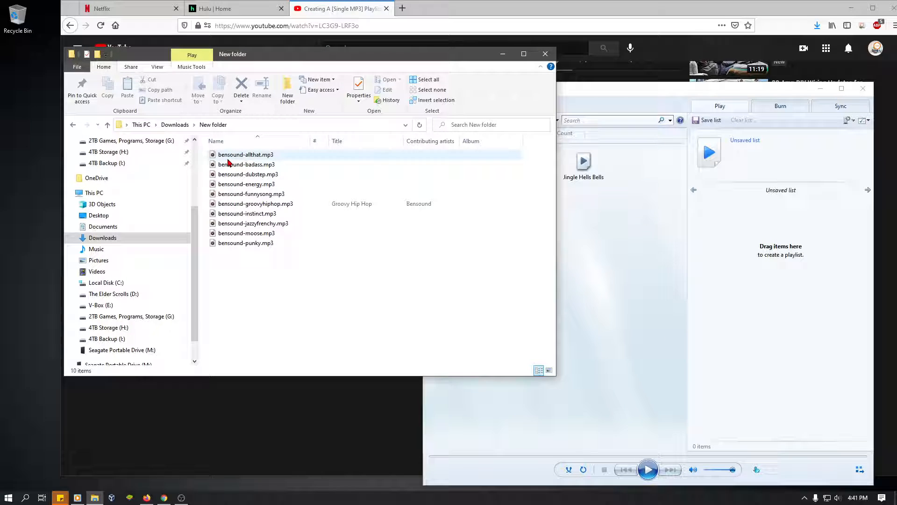
mouse_move(228, 158)
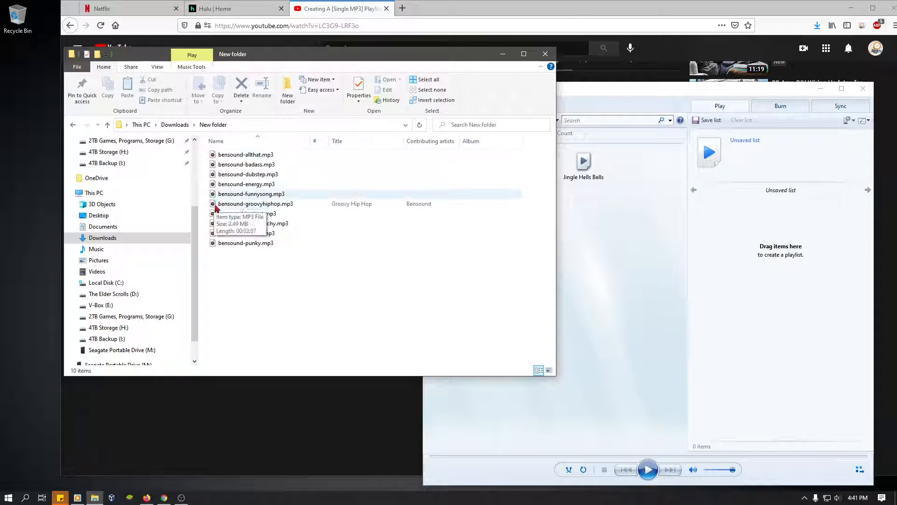
mouse_move(246, 243)
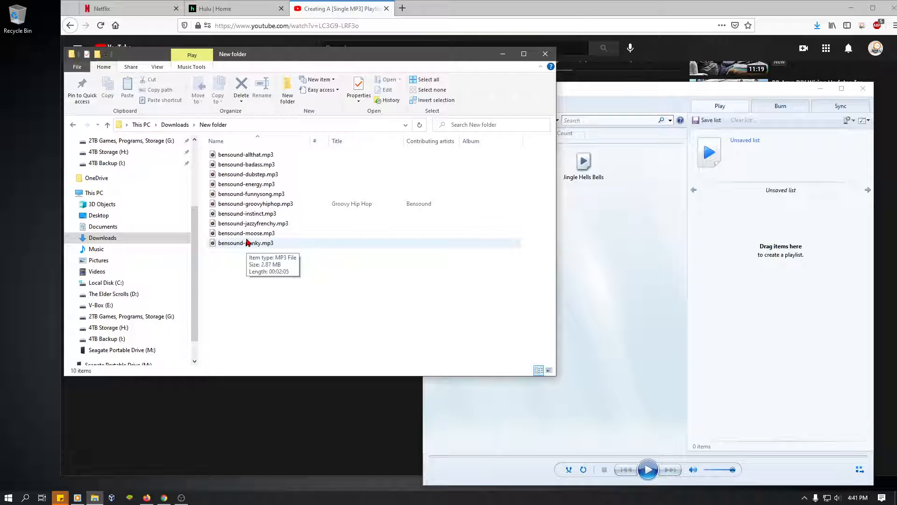
mouse_move(239, 255)
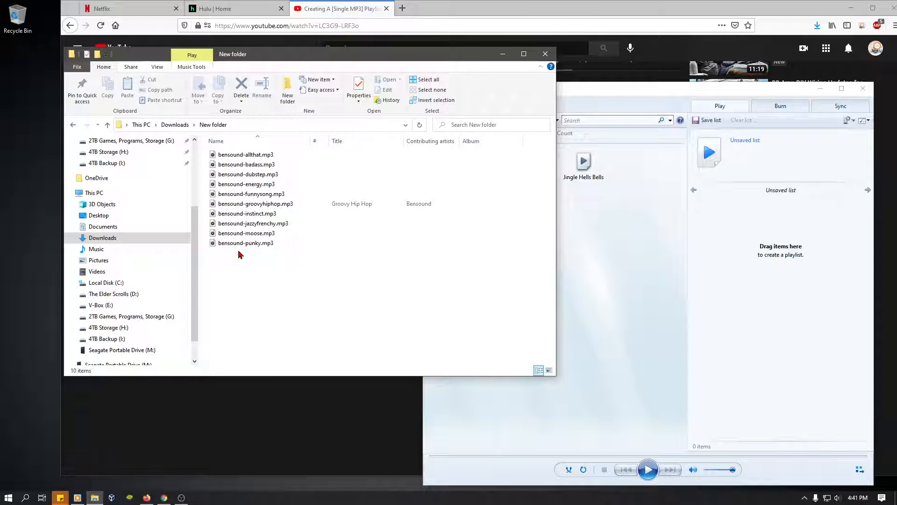
click(245, 243)
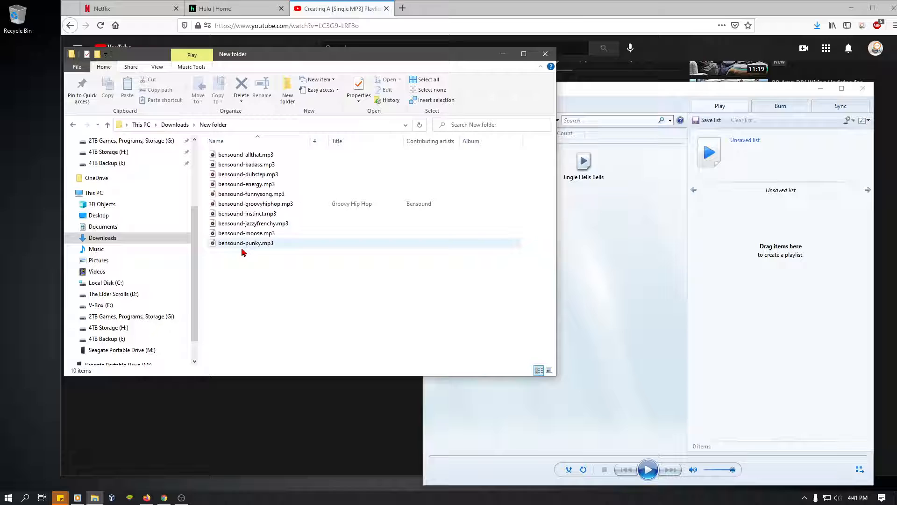
click(255, 204)
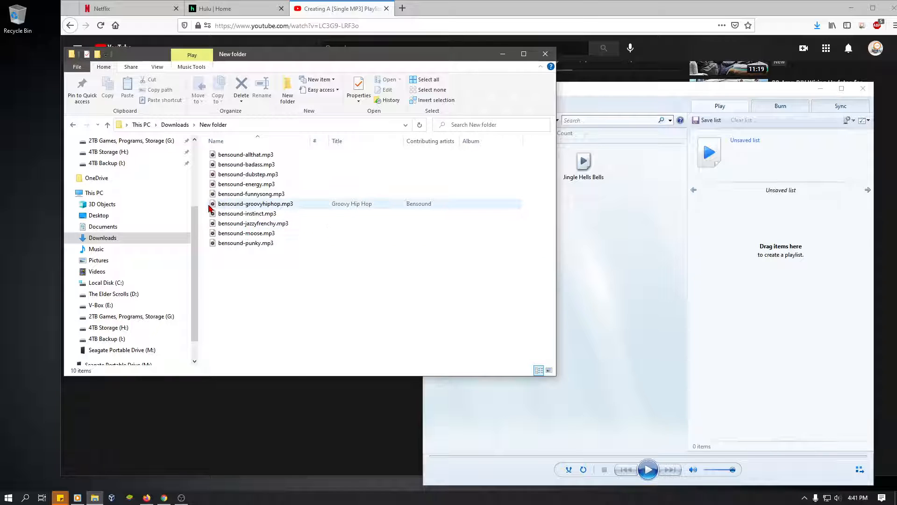
click(255, 203)
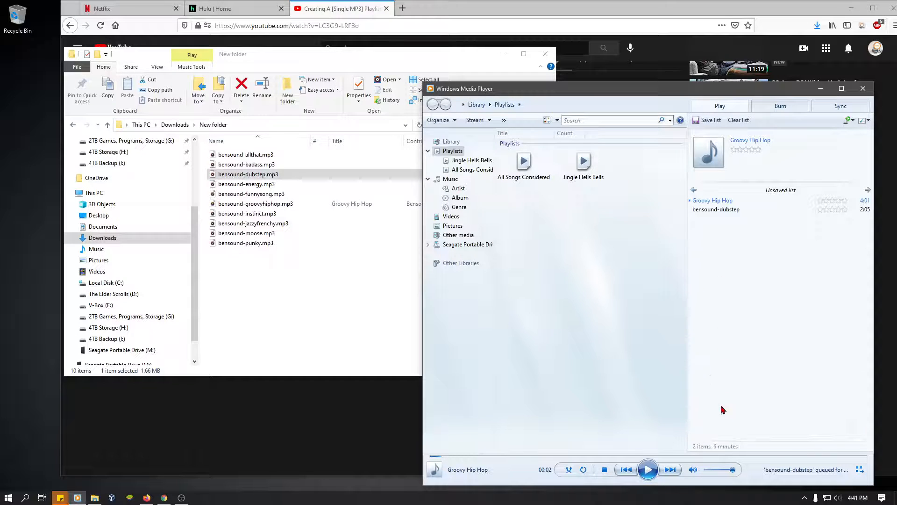
Step: Start Groovy Hip Hop from the two-track Play list and close File Explorer
click(716, 209)
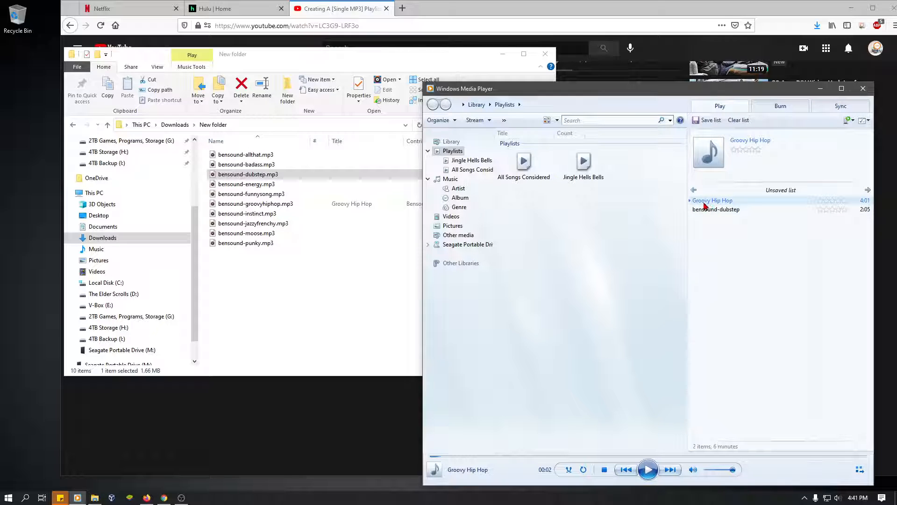
click(716, 209)
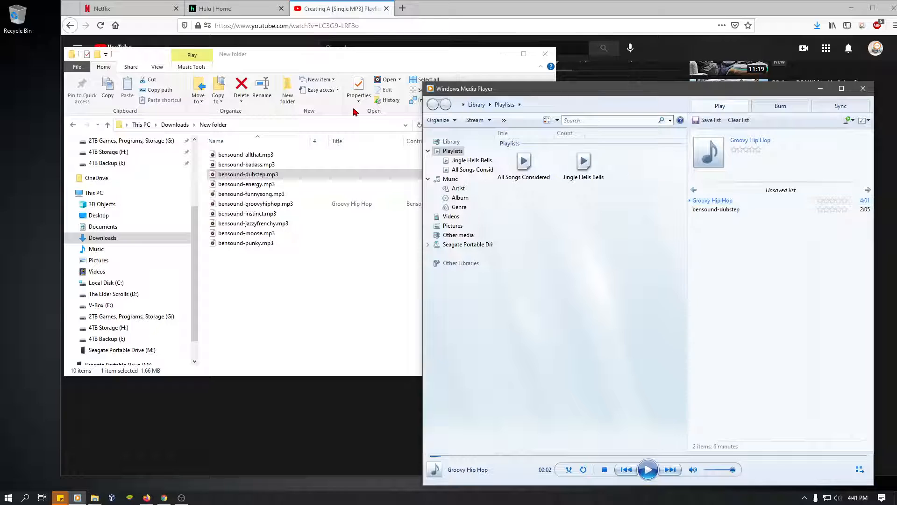
click(545, 54)
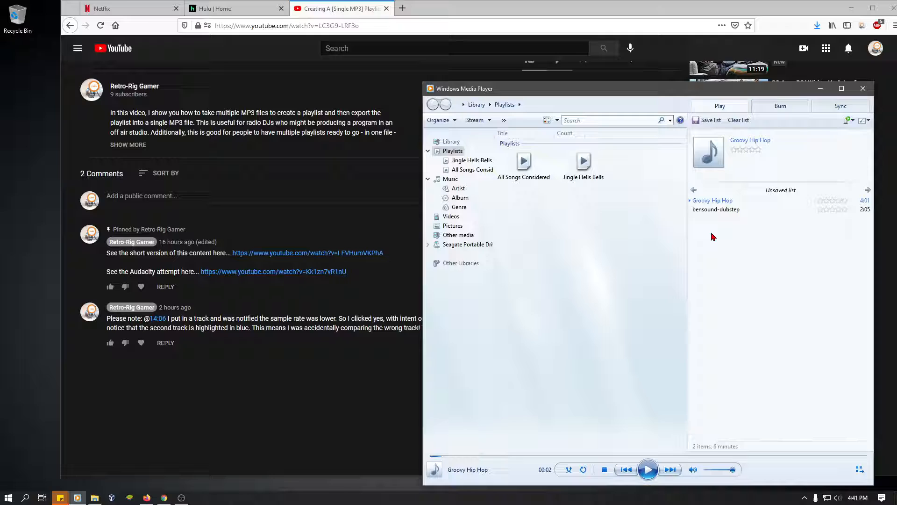
Step: Switch playback to bensound-dubstep, then minimize all windows to show the desktop
click(716, 209)
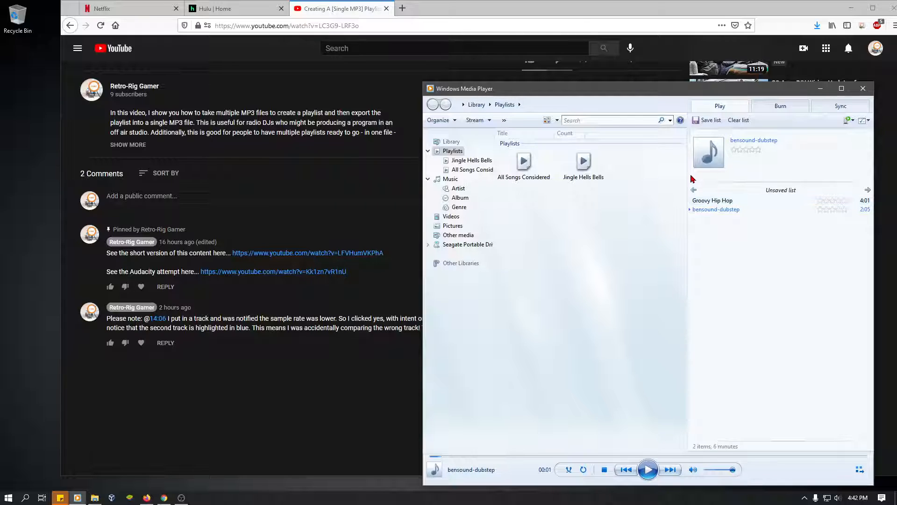
mouse_move(795, 185)
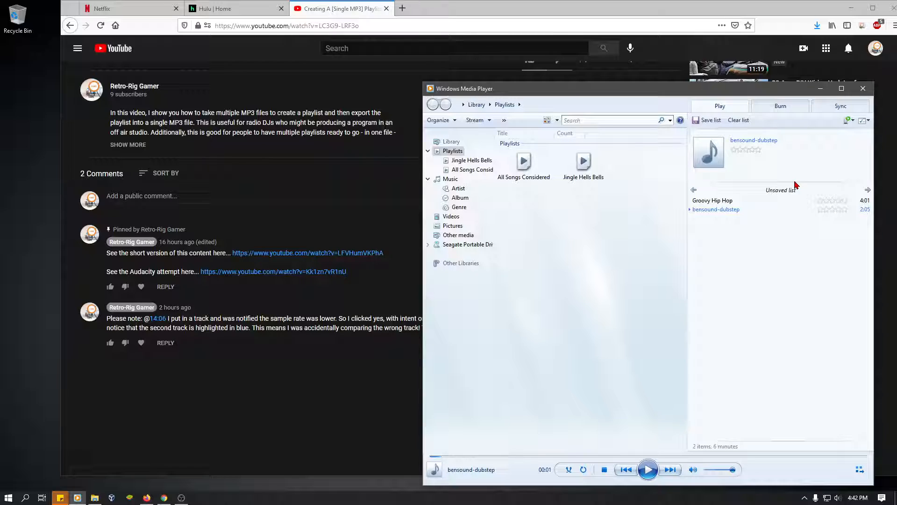
click(716, 209)
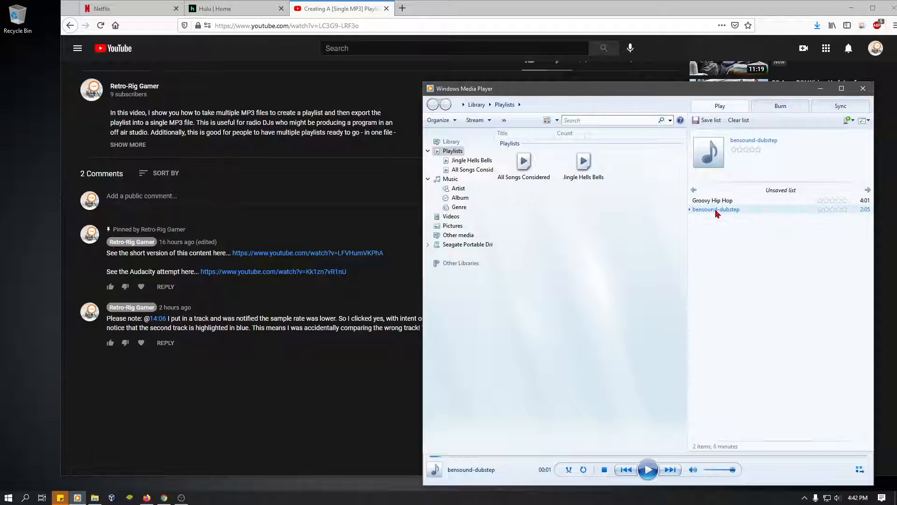
click(712, 201)
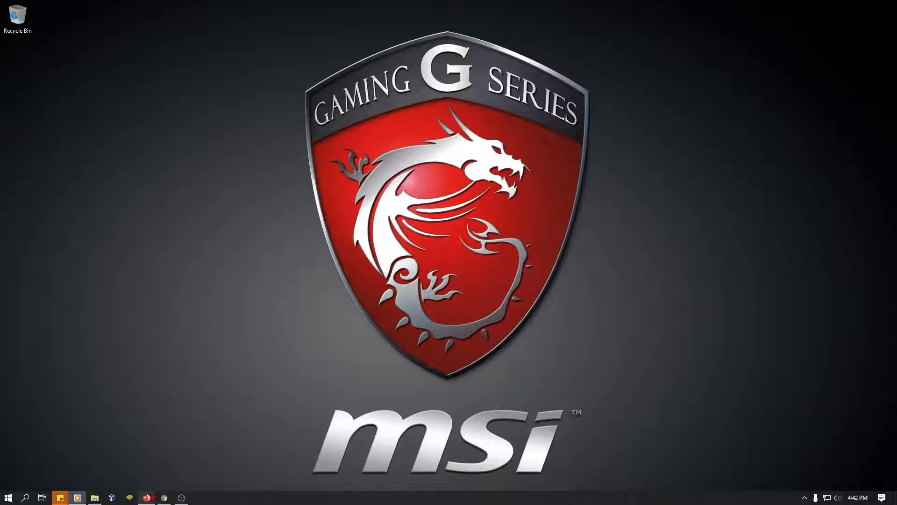
mouse_move(60, 497)
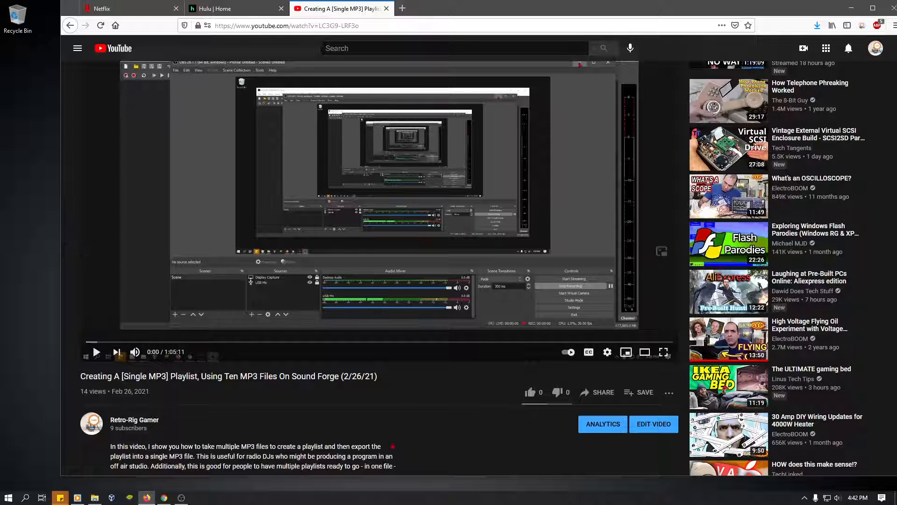
Step: Scroll to the pinned comment and correction note, then restore the Windows Media Player queue
scroll(down, 3)
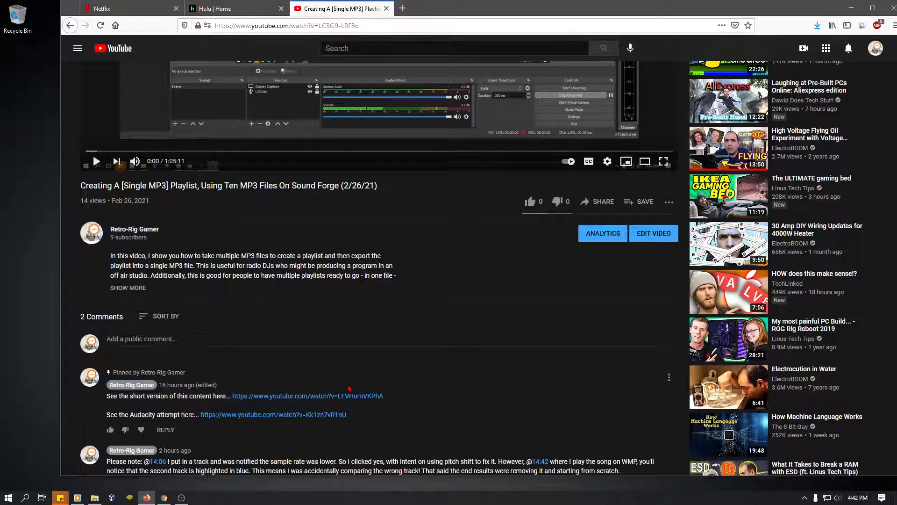
scroll(down, 3)
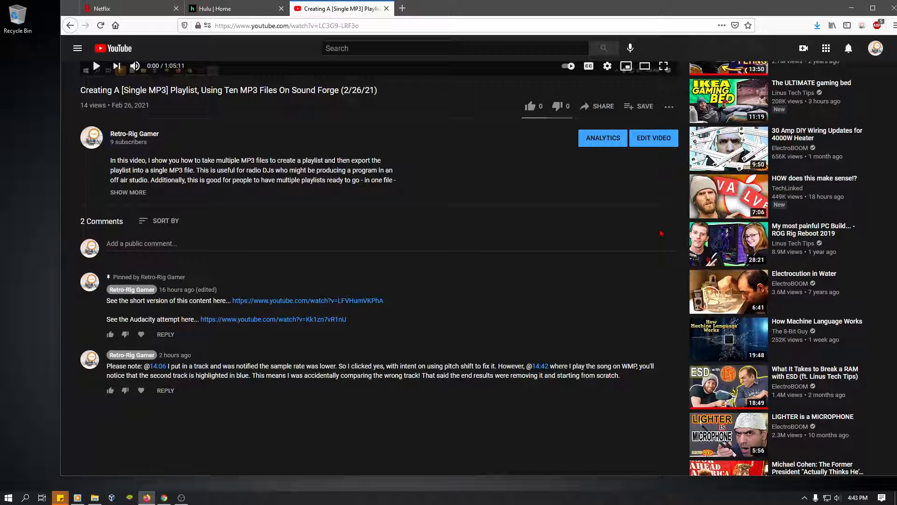
mouse_move(515, 268)
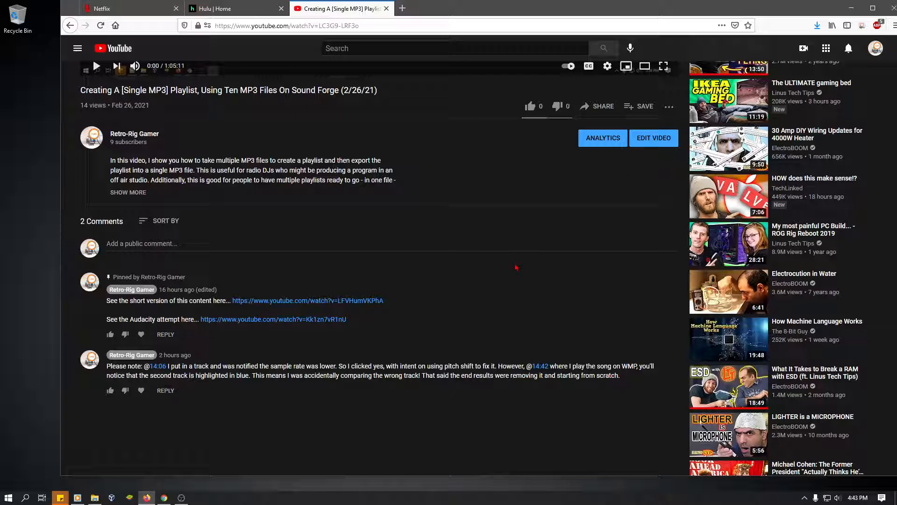
mouse_move(233, 267)
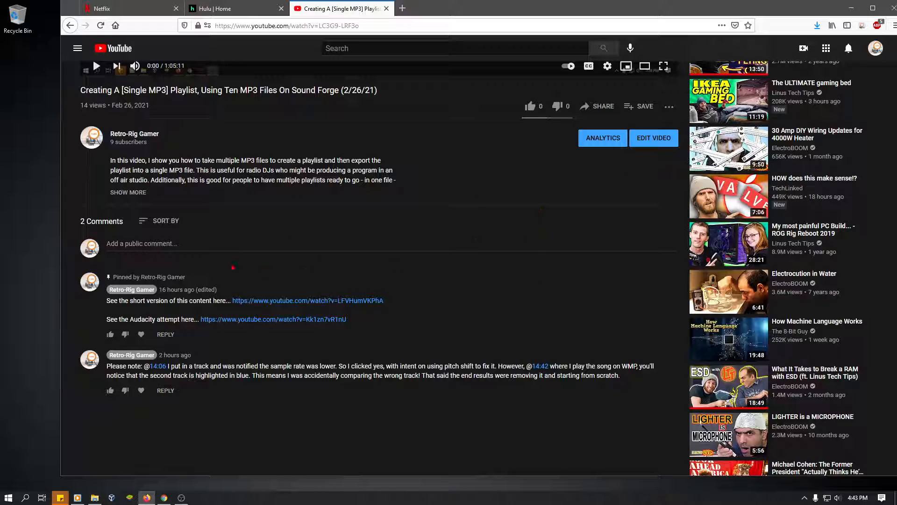
mouse_move(137, 219)
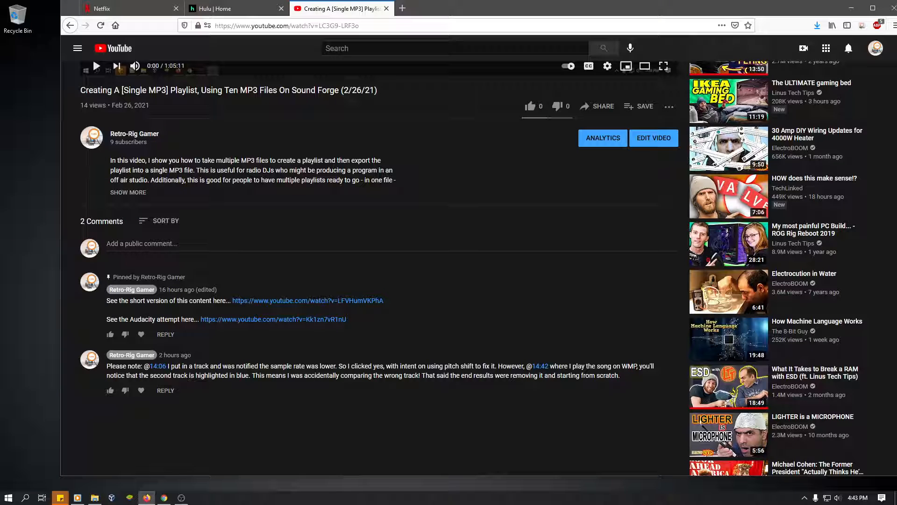
click(78, 496)
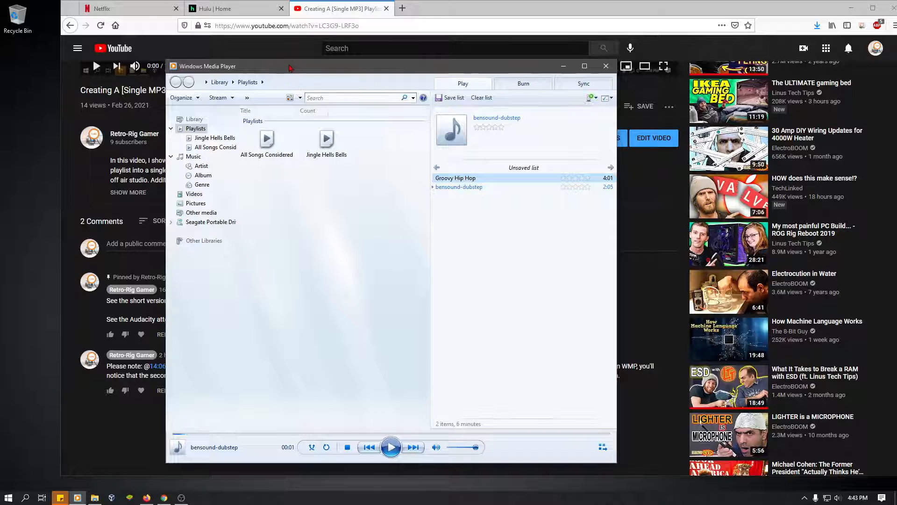
Step: Reopen the bensound MP3 folder, select bensound-dubstep, then close File Explorer
click(606, 66)
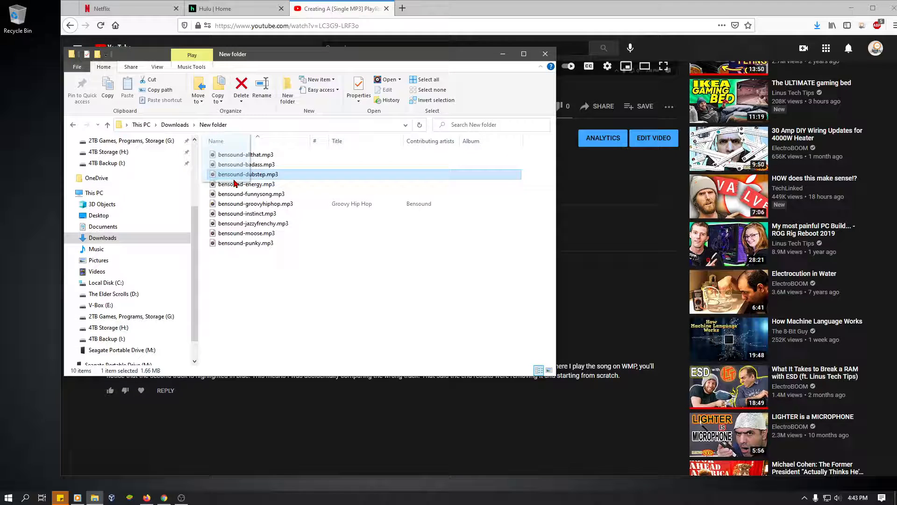
drag(248, 173, 497, 273)
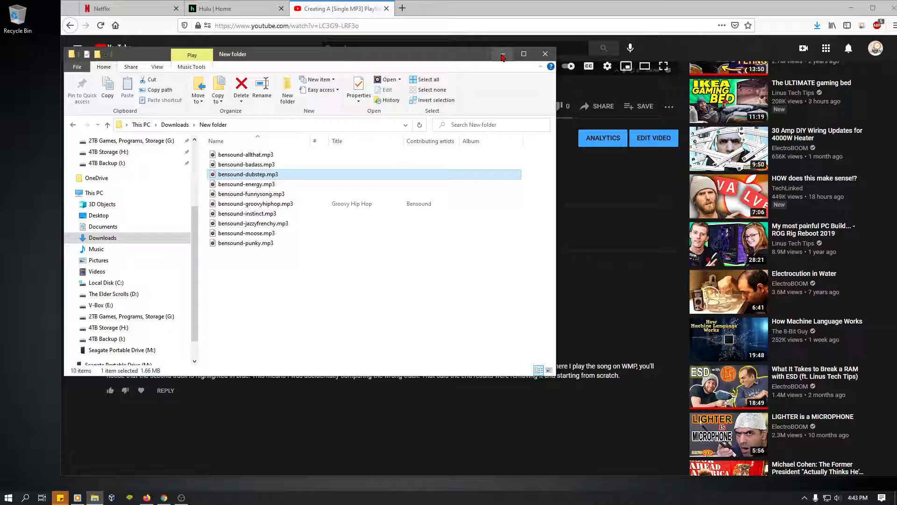
mouse_move(502, 53)
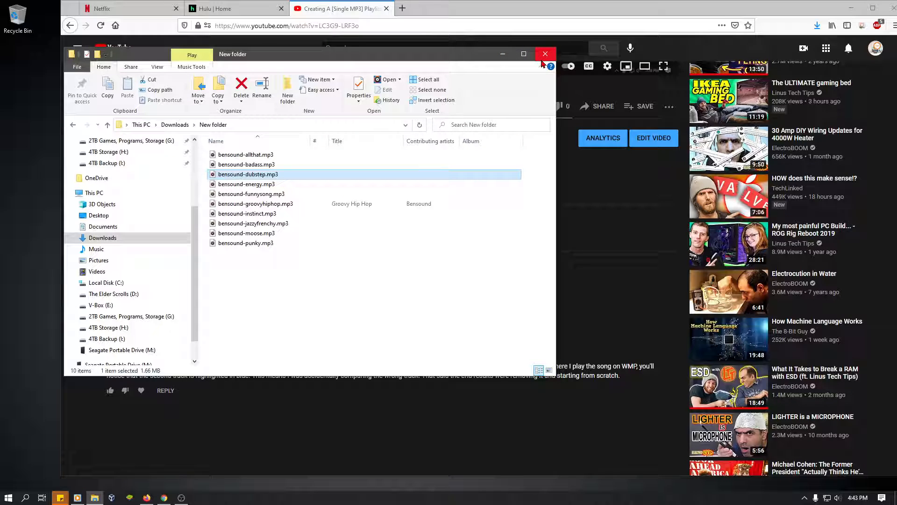
mouse_move(545, 53)
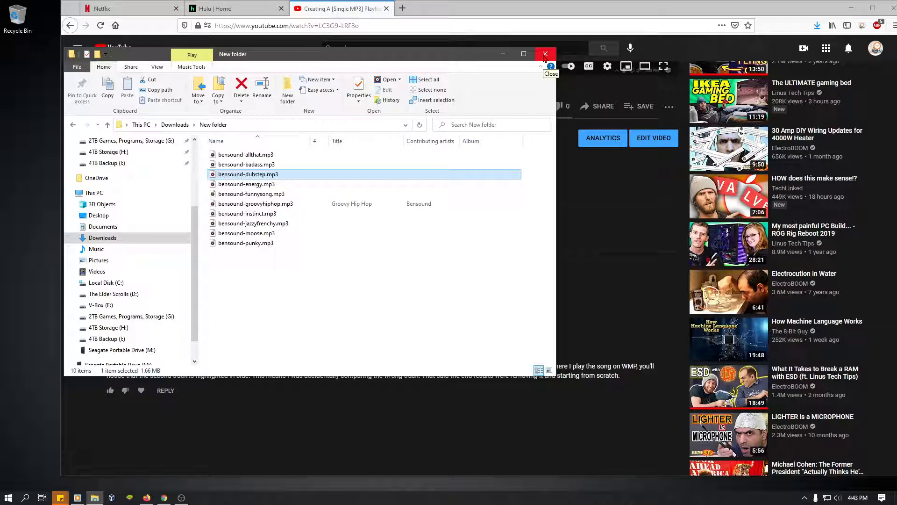
click(544, 54)
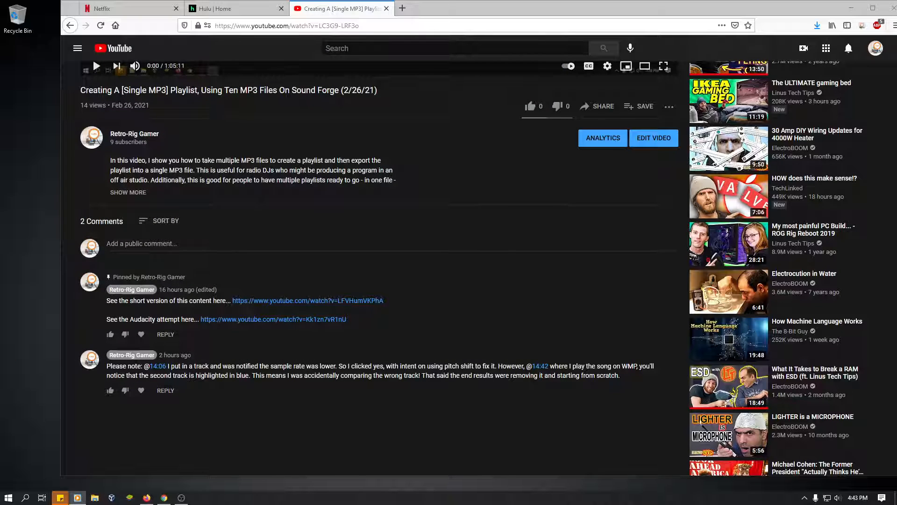
click(77, 497)
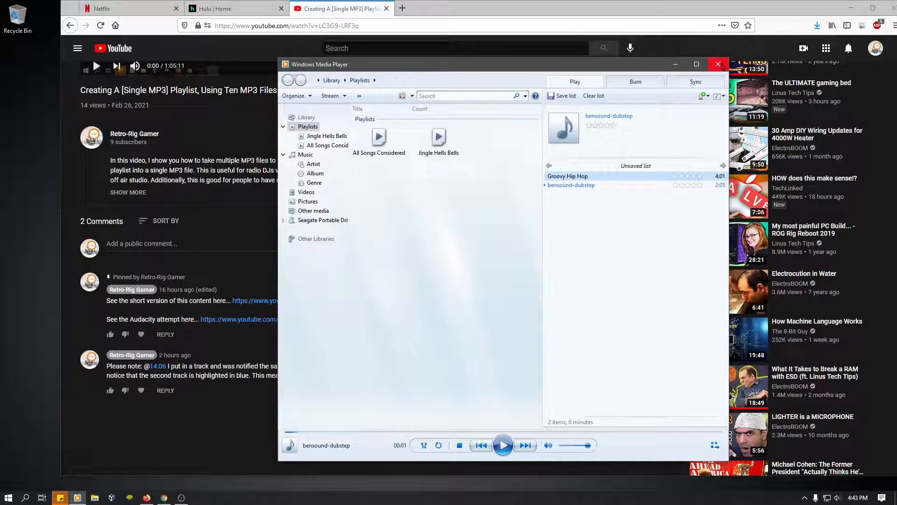
click(718, 64)
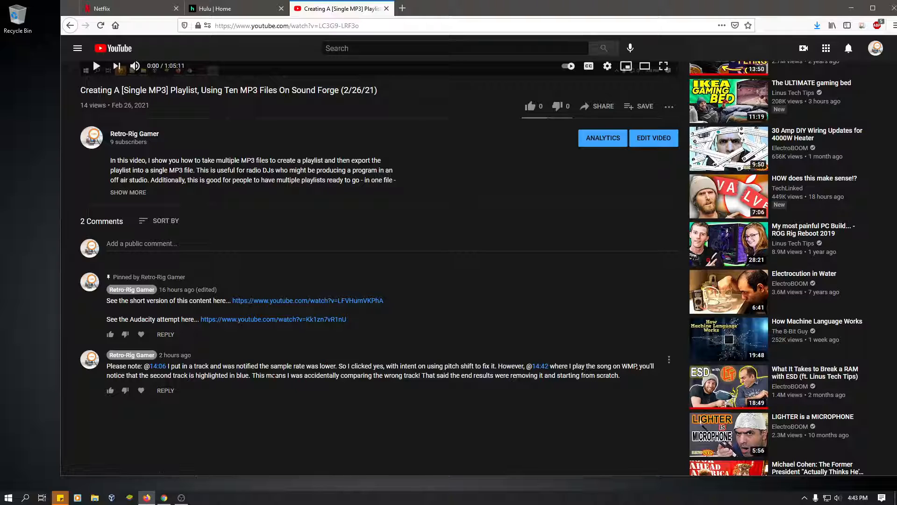